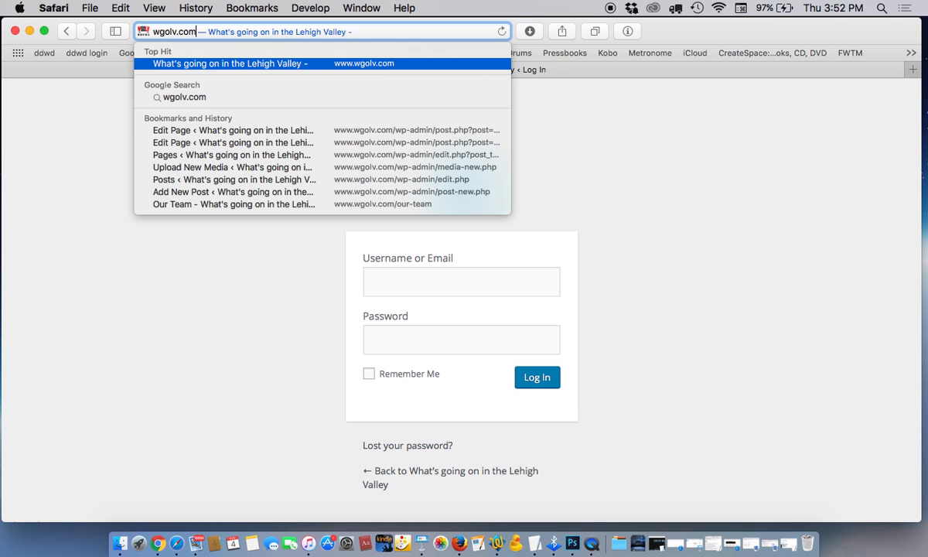
# - Log in to the wp-admin page using the saved username and password
pyautogui.write('/wp-')
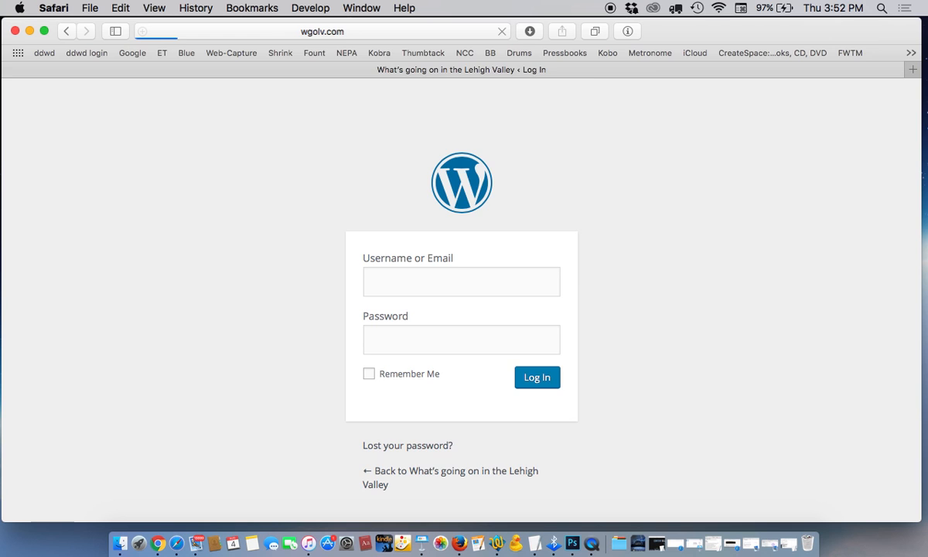
pyautogui.click(461, 280)
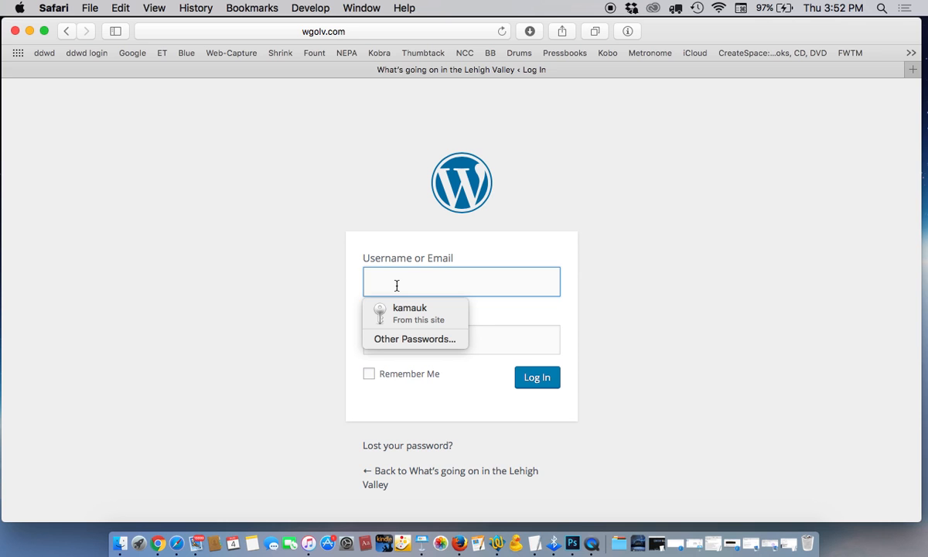
pyautogui.click(410, 313)
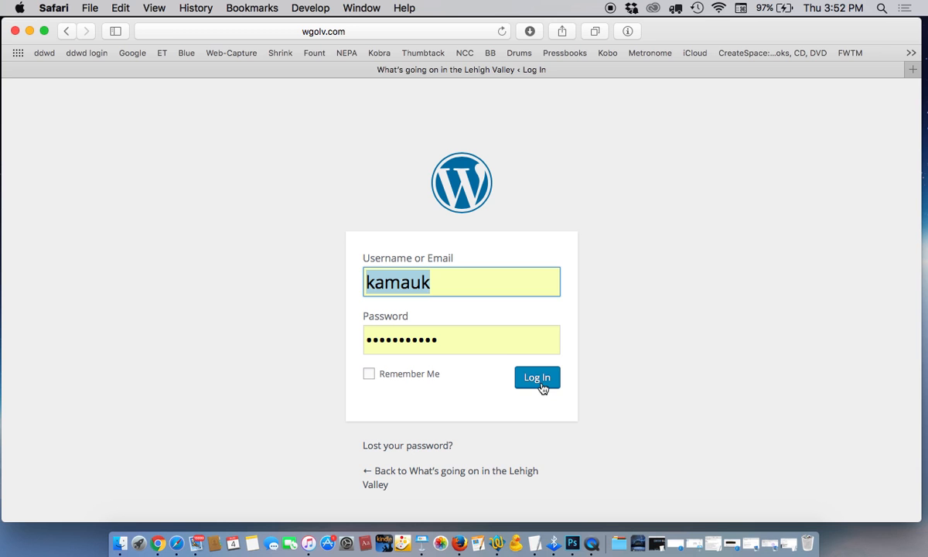
pyautogui.click(537, 377)
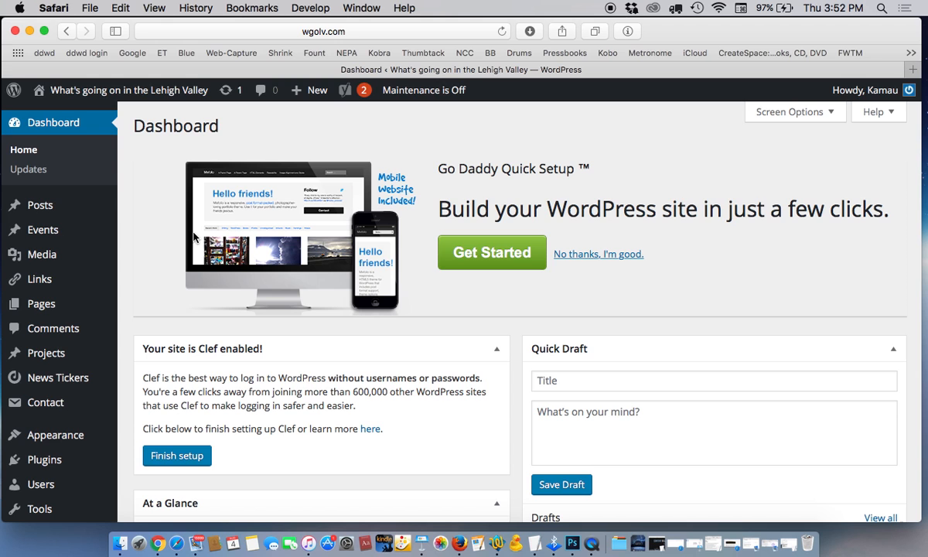
pyautogui.moveTo(144, 228)
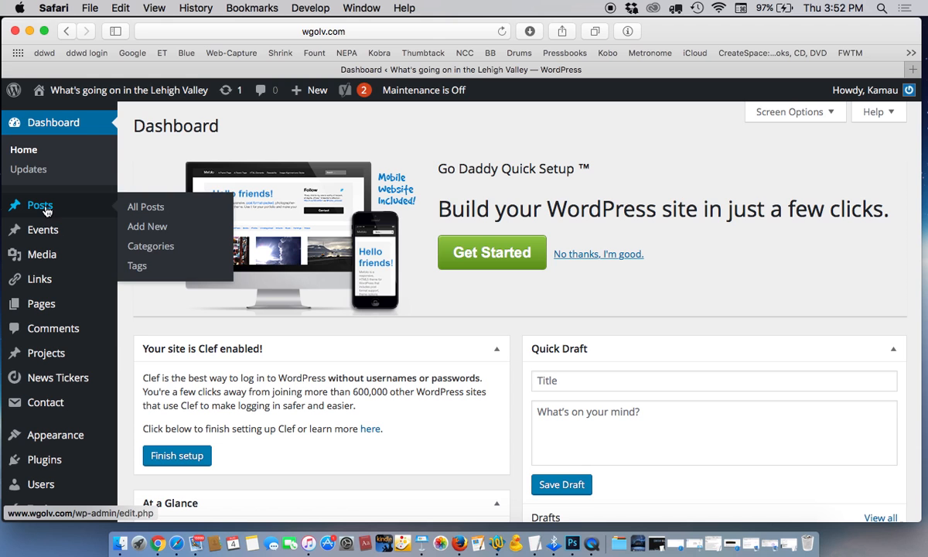
pyautogui.moveTo(131, 218)
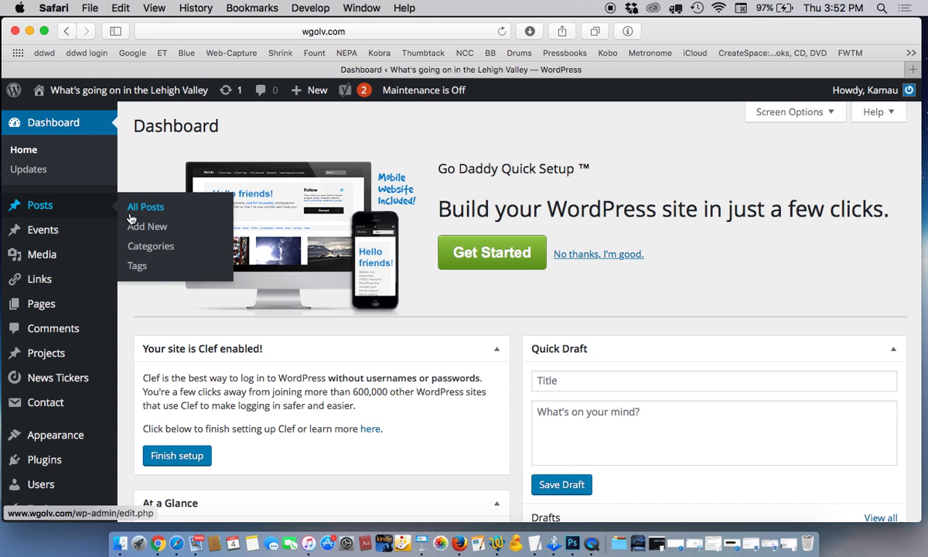
pyautogui.moveTo(147, 207)
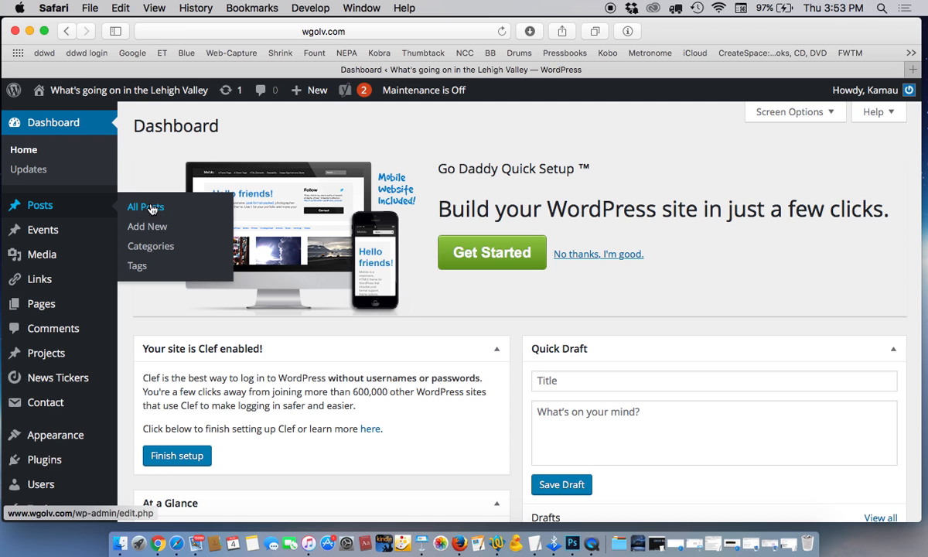
# - Open All Posts from the Posts menu in the admin sidebar
pyautogui.click(145, 206)
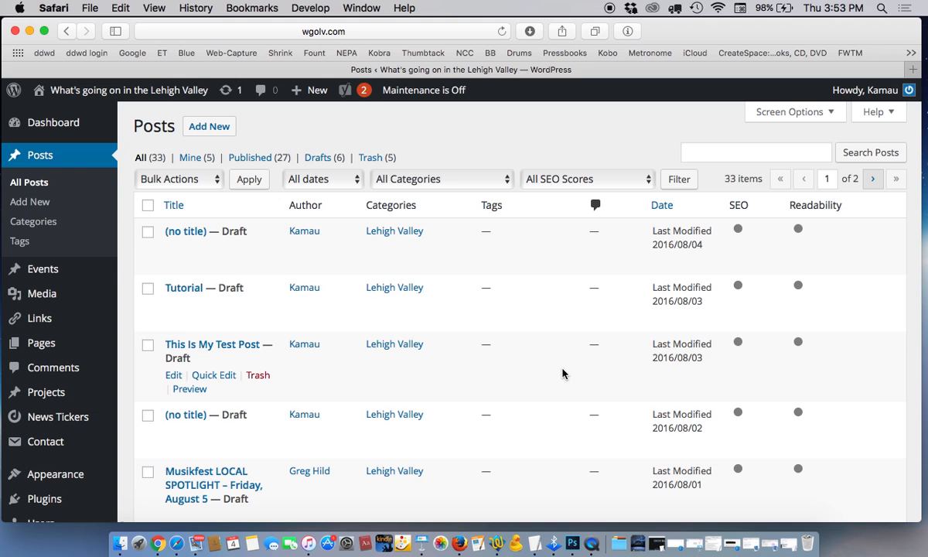
pyautogui.moveTo(236, 239)
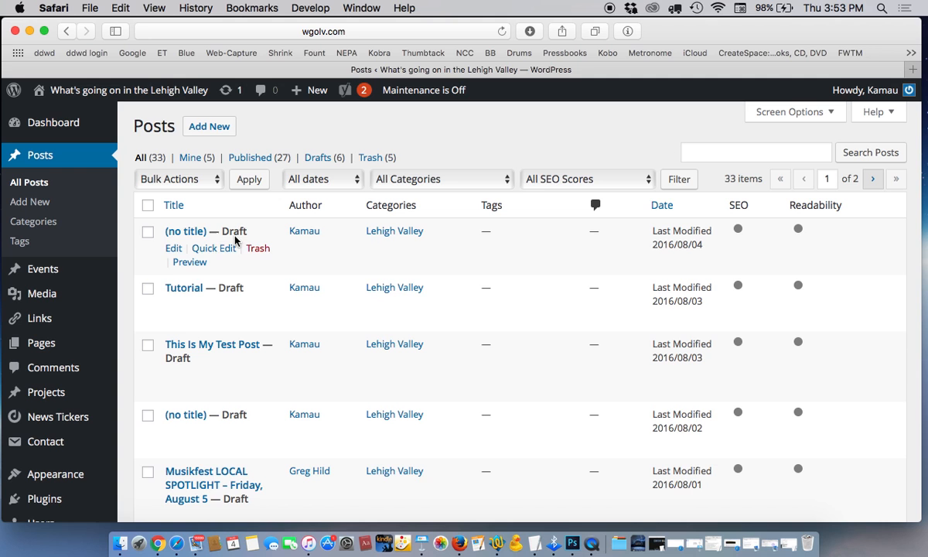
pyautogui.moveTo(330, 315)
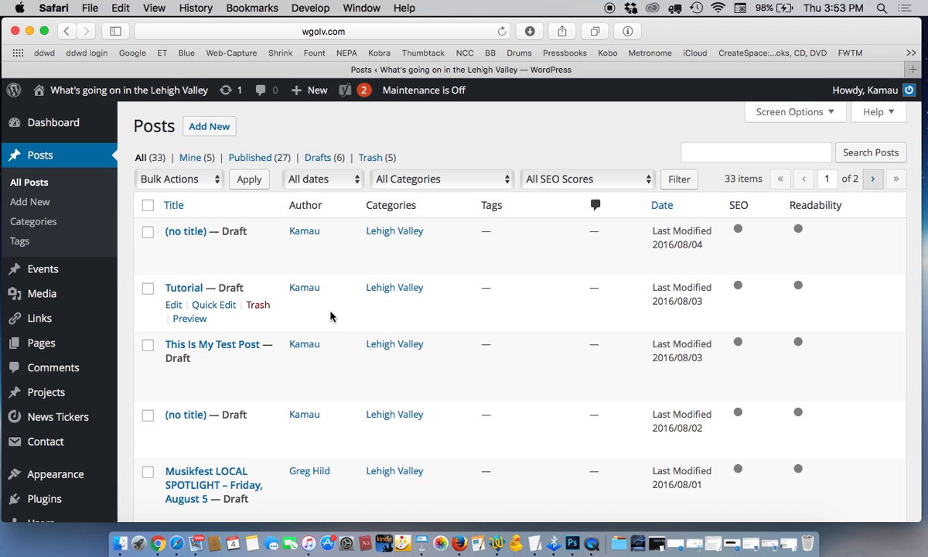
pyautogui.moveTo(208, 126)
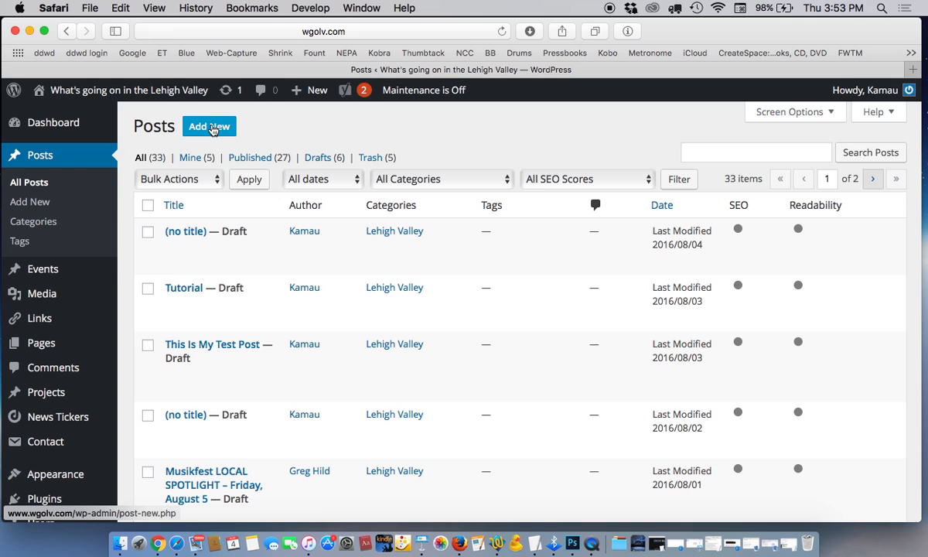
# - Click Add New on the Posts screen to create a new post
pyautogui.click(209, 126)
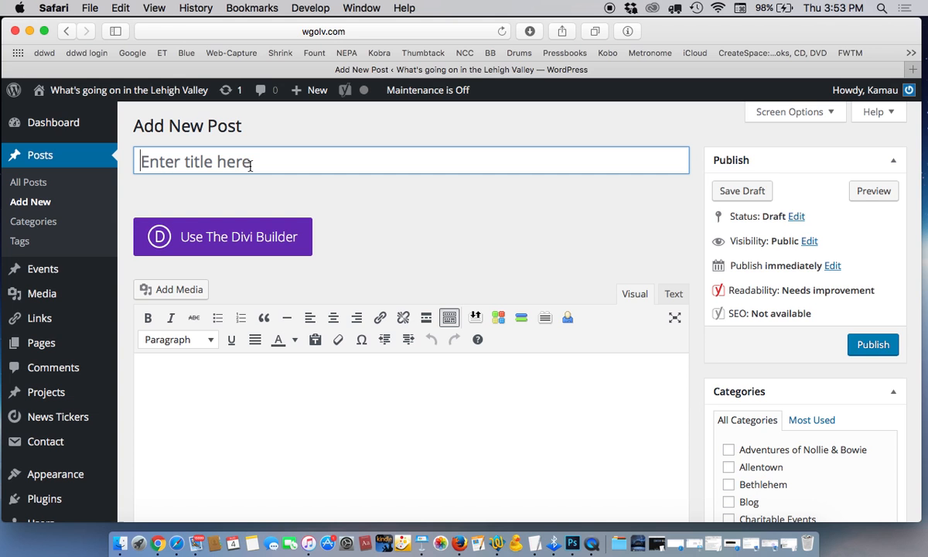
pyautogui.moveTo(387, 208)
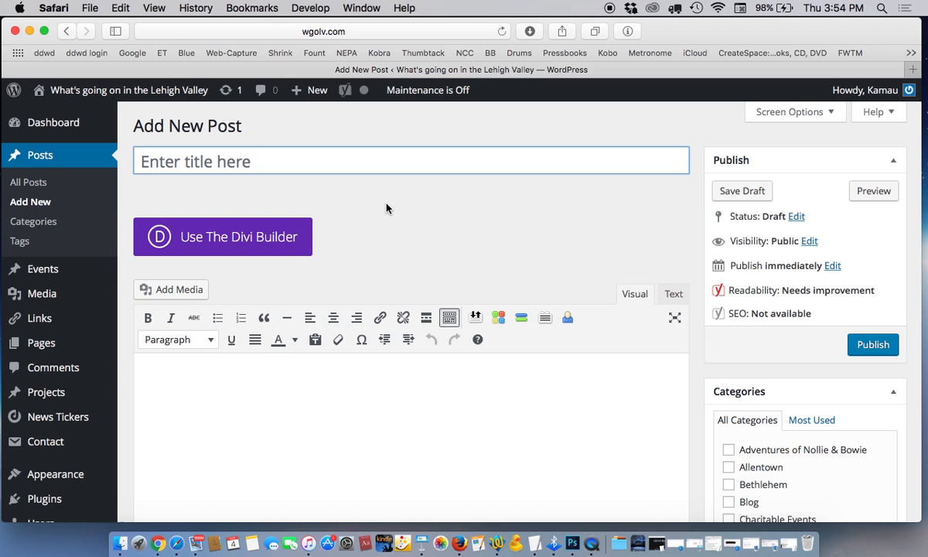
pyautogui.moveTo(333, 276)
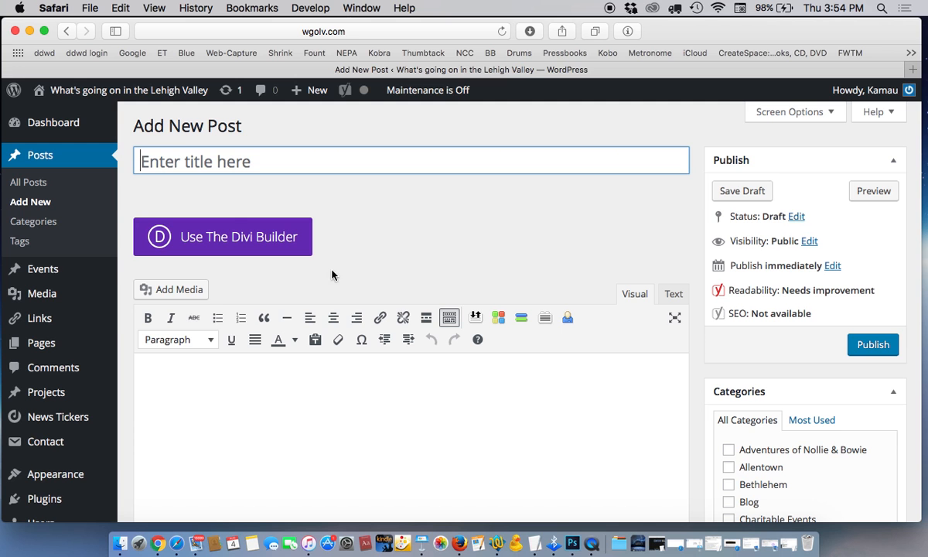
# - Open Add Media, browse the Media Library, then switch to Upload Files
pyautogui.click(171, 290)
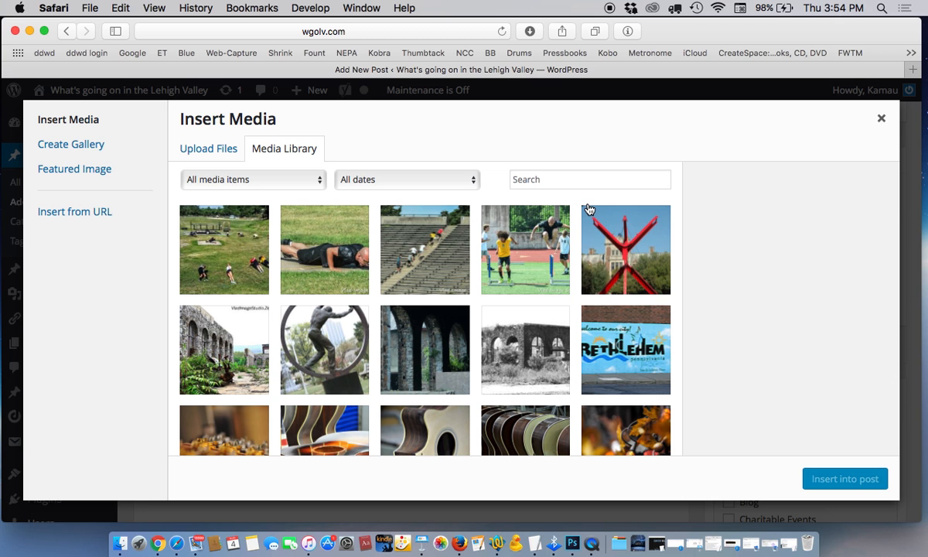
pyautogui.scroll(-3)
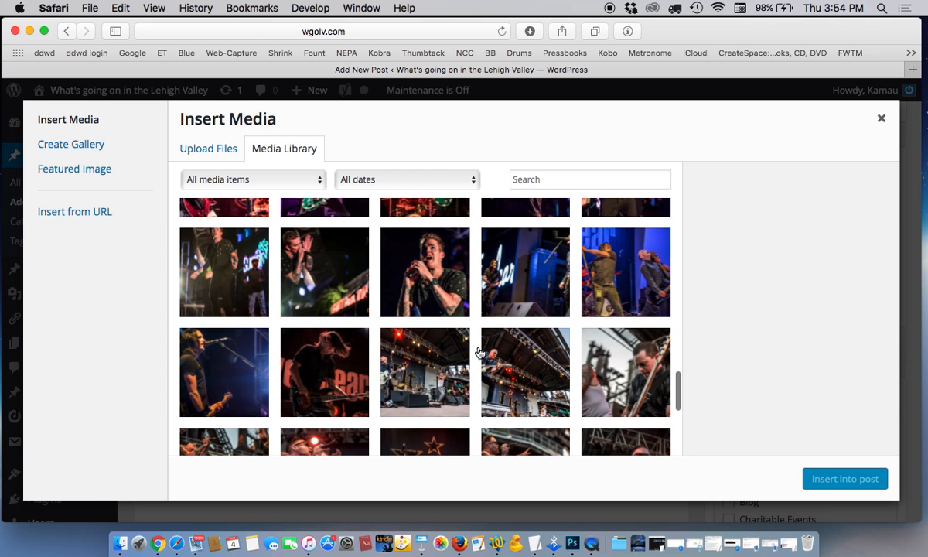
pyautogui.scroll(3)
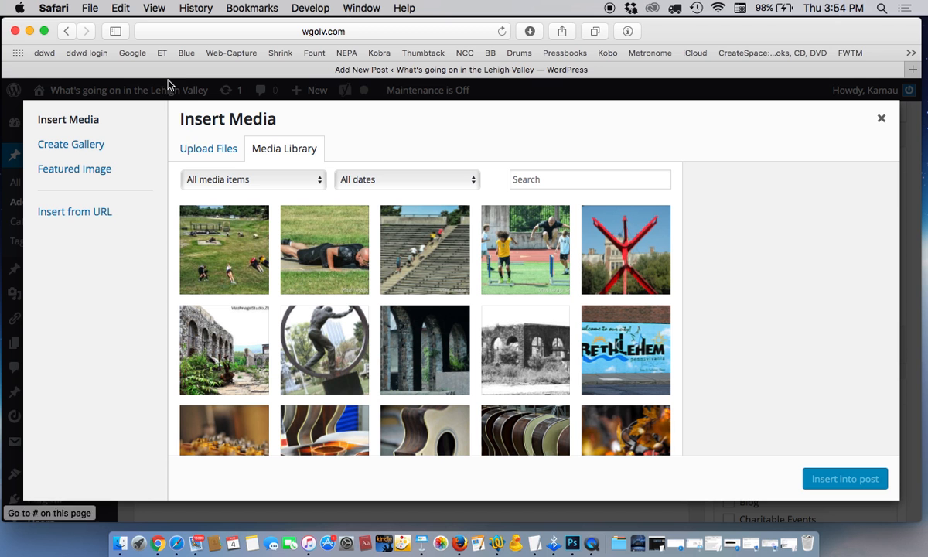
pyautogui.scroll(-3)
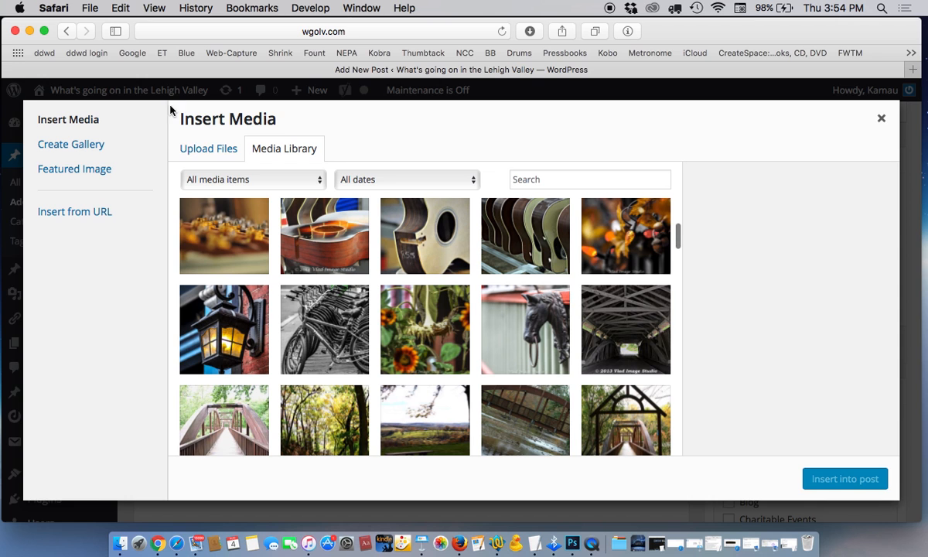
pyautogui.click(208, 147)
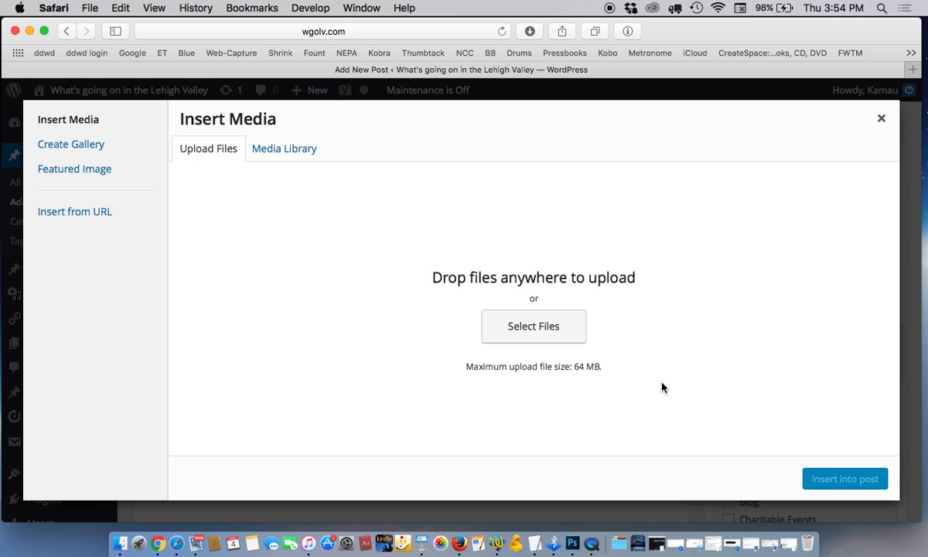
# - Cancel the file picker and close the Insert Media window without uploading
pyautogui.click(532, 325)
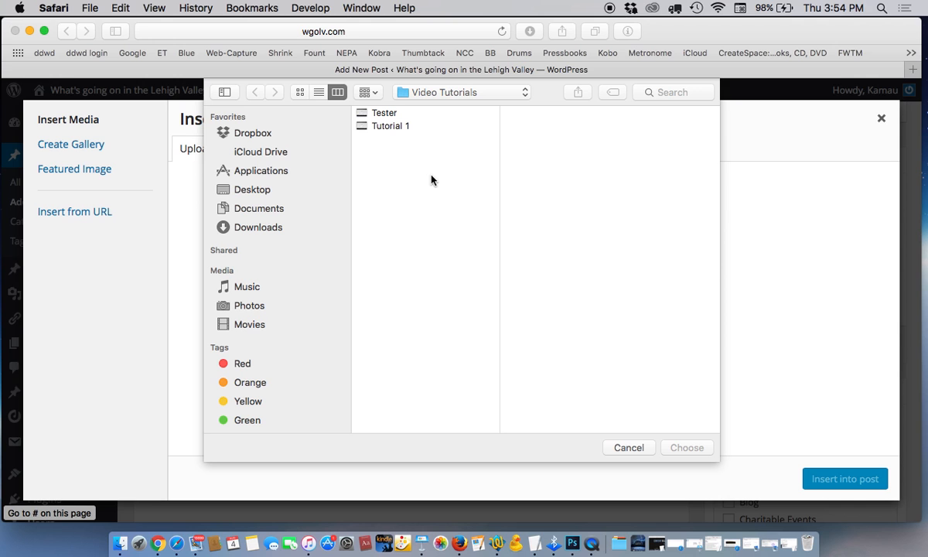
pyautogui.click(628, 448)
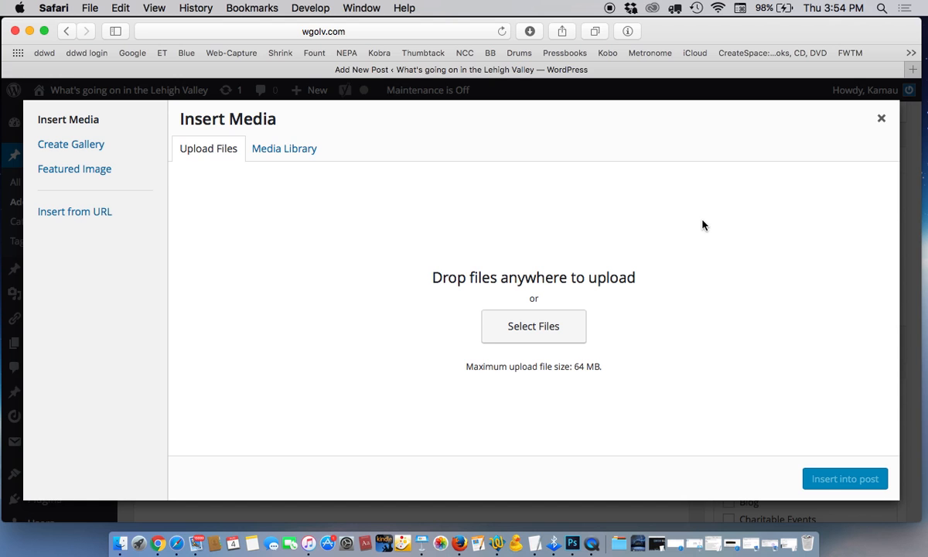
pyautogui.moveTo(565, 263)
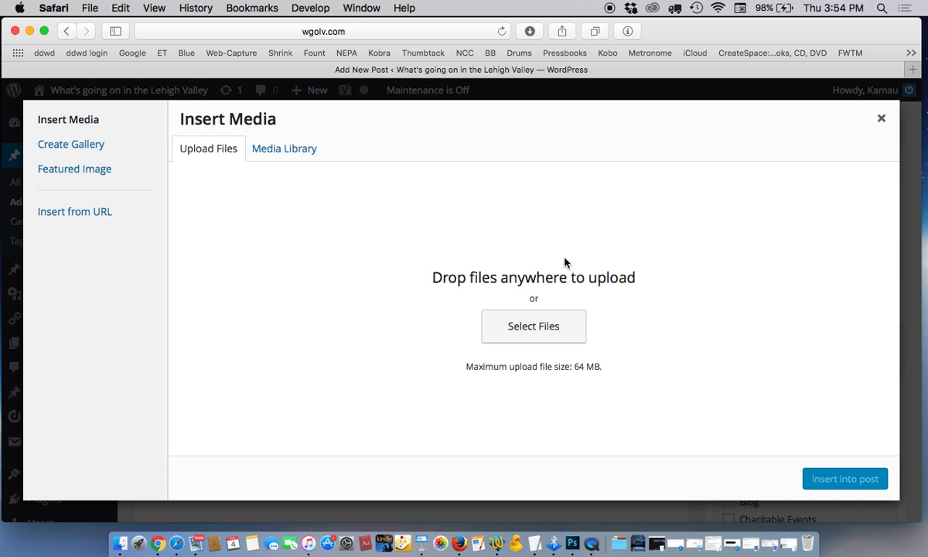
pyautogui.click(881, 118)
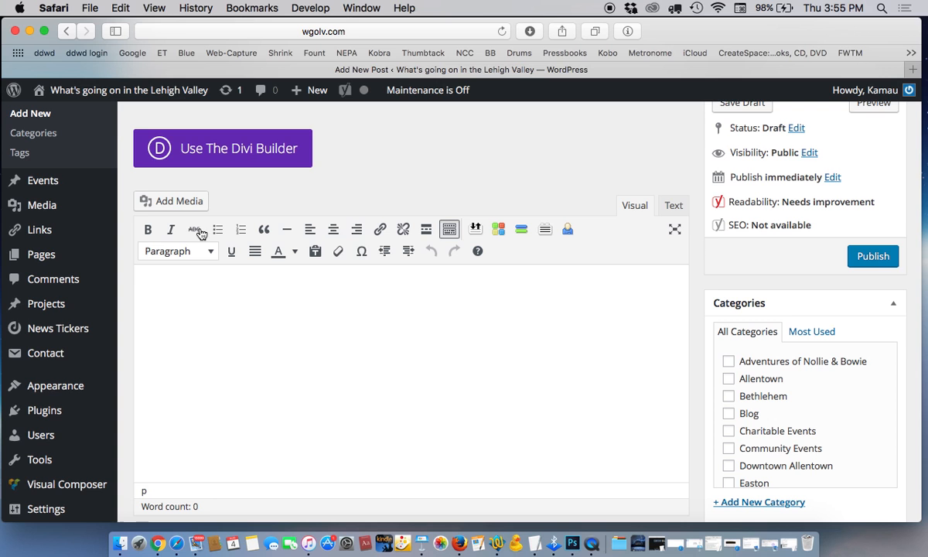
pyautogui.moveTo(214, 251)
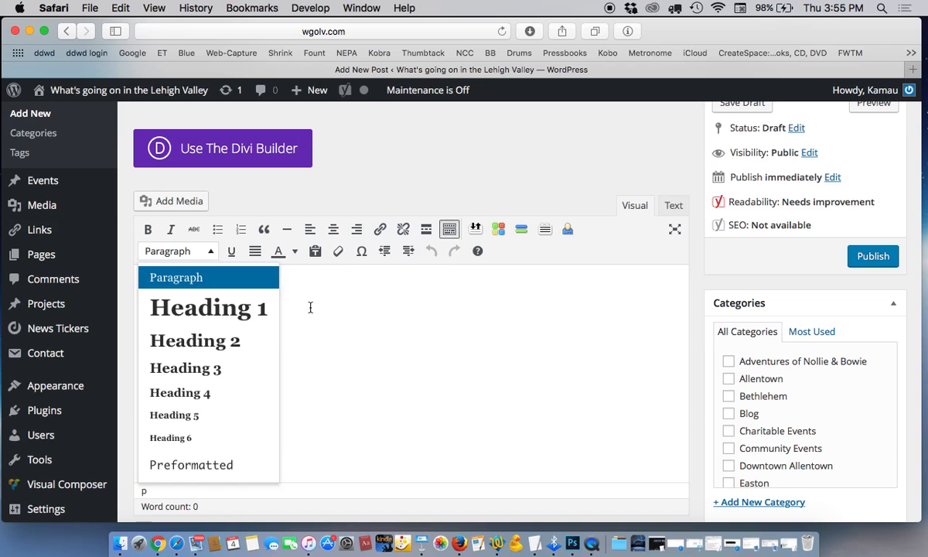
# - Write 'Title' in the body as a maroon, left-aligned Heading 1
pyautogui.write('Til')
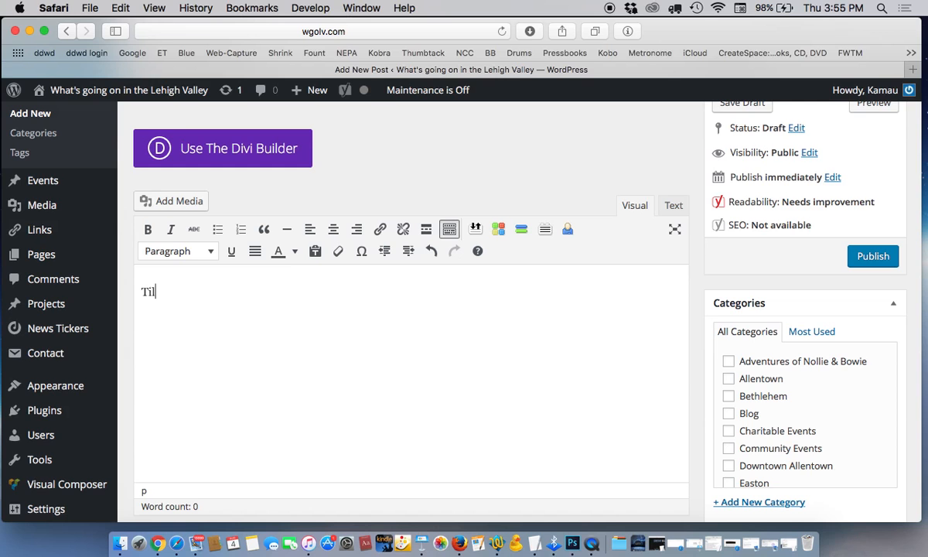
pyautogui.write('le')
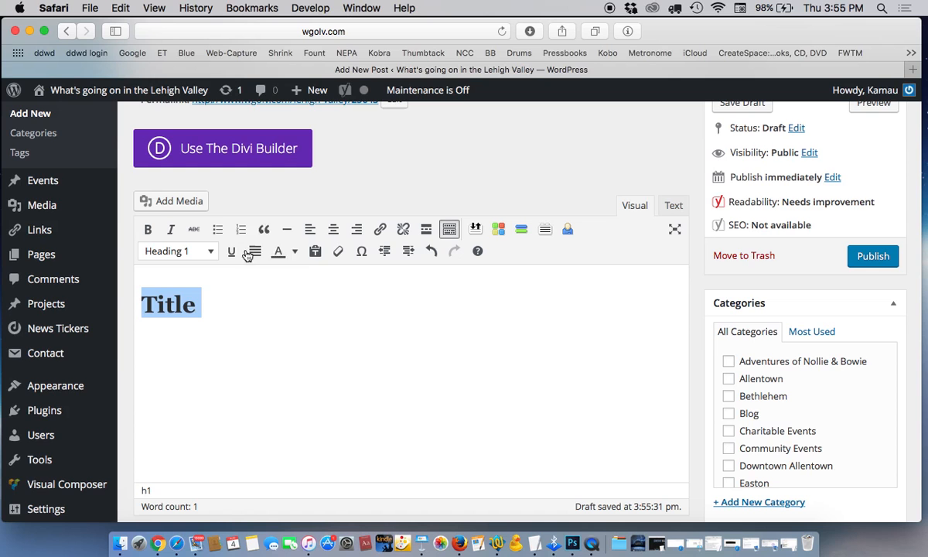
pyautogui.click(278, 250)
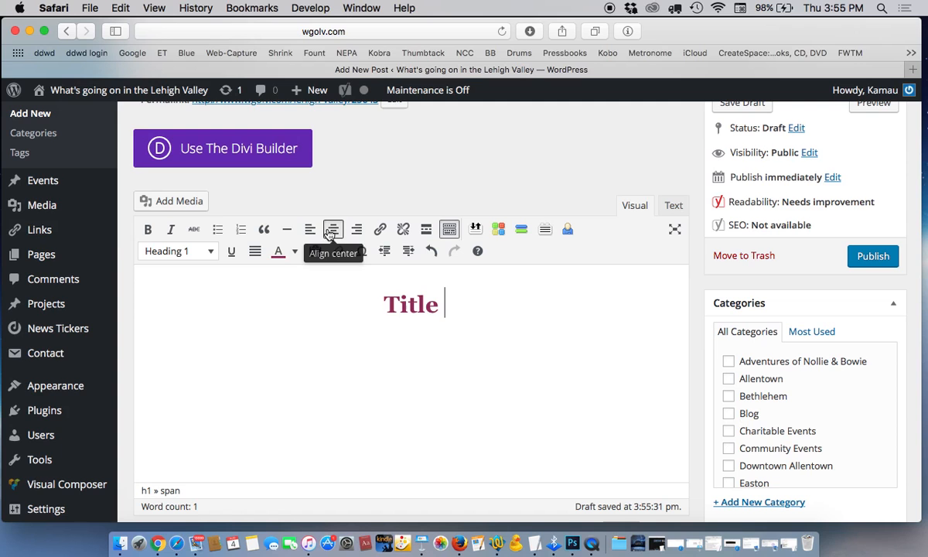
pyautogui.click(309, 229)
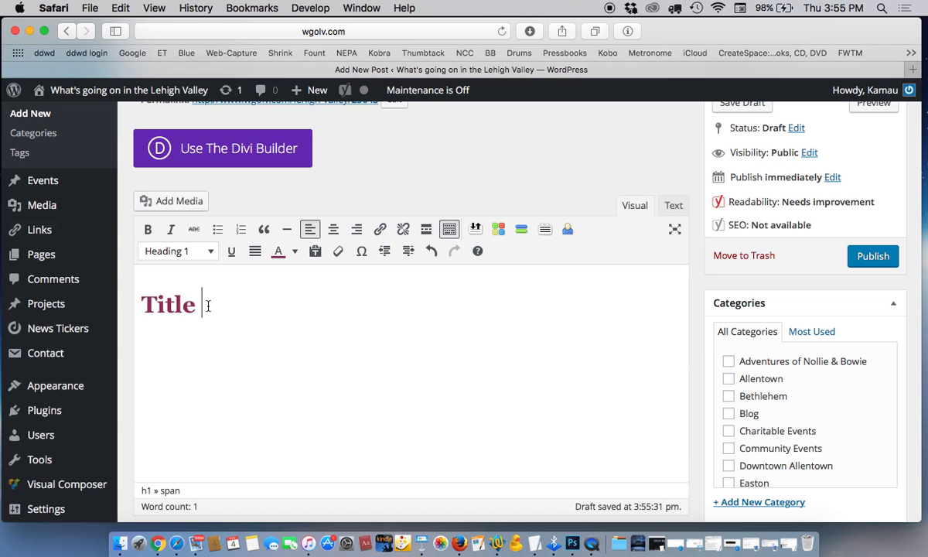
pyautogui.scroll(3)
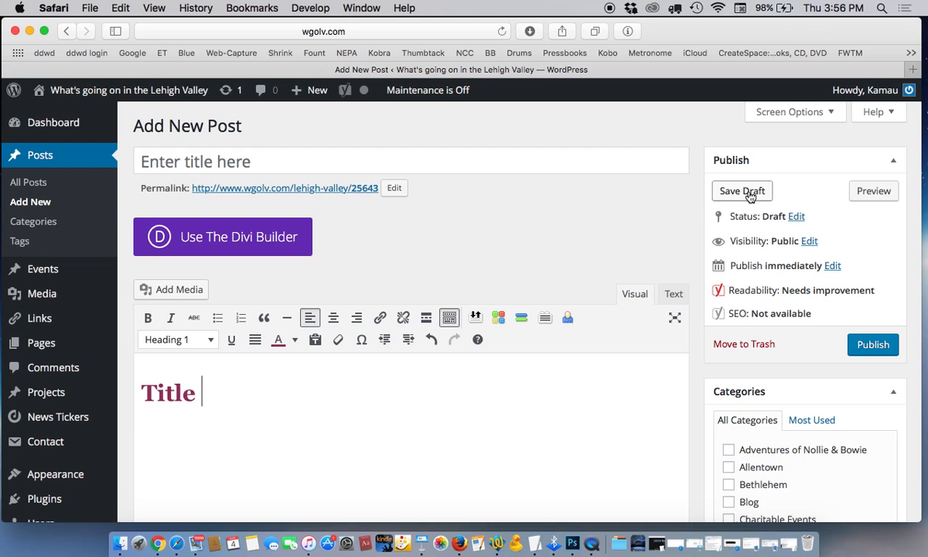
pyautogui.moveTo(873, 190)
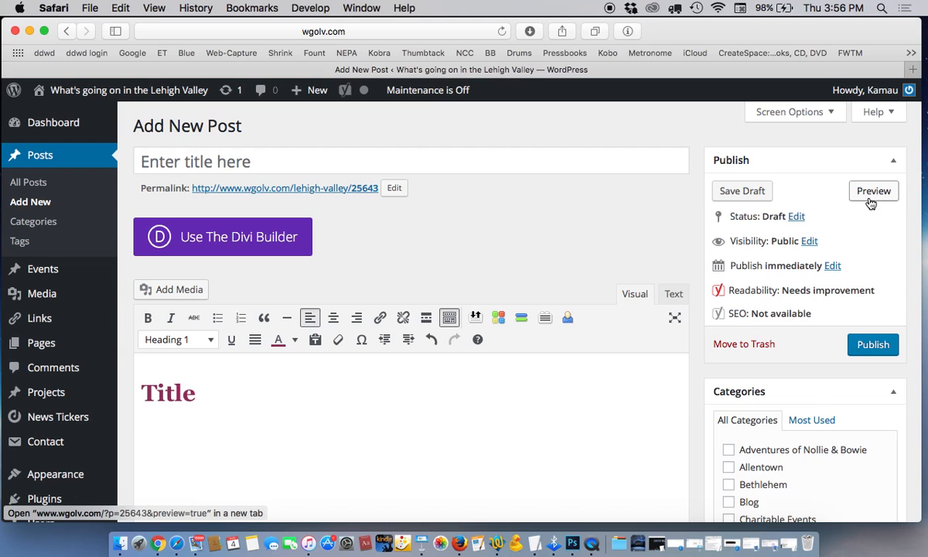
pyautogui.click(199, 393)
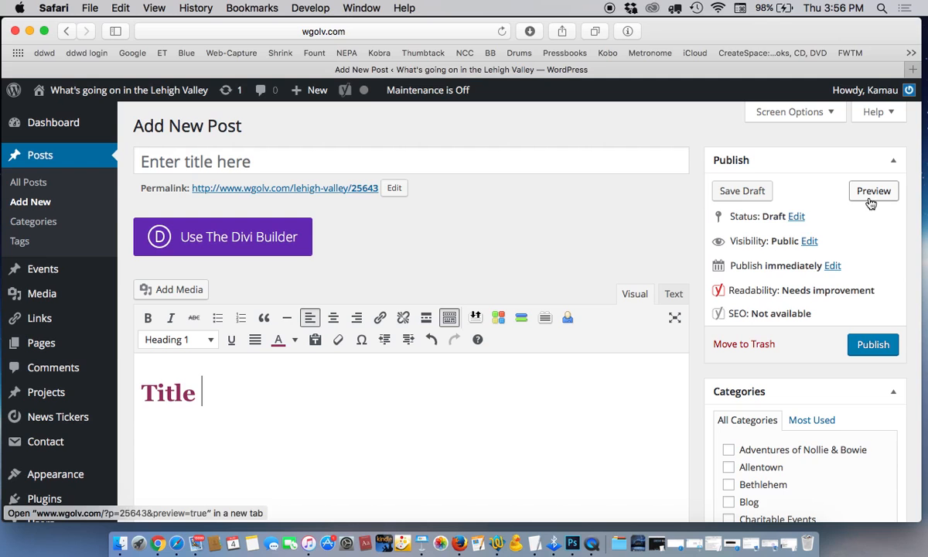
pyautogui.moveTo(542, 344)
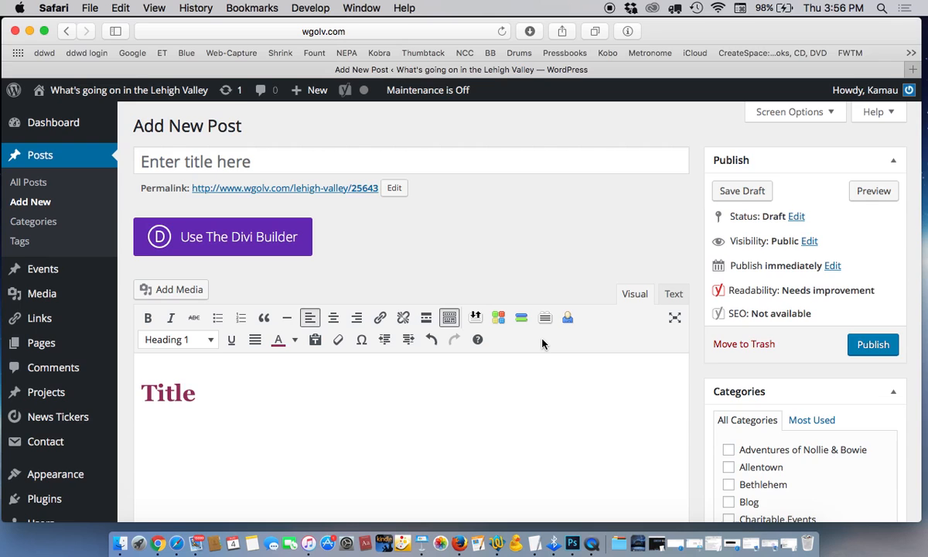
pyautogui.scroll(-3)
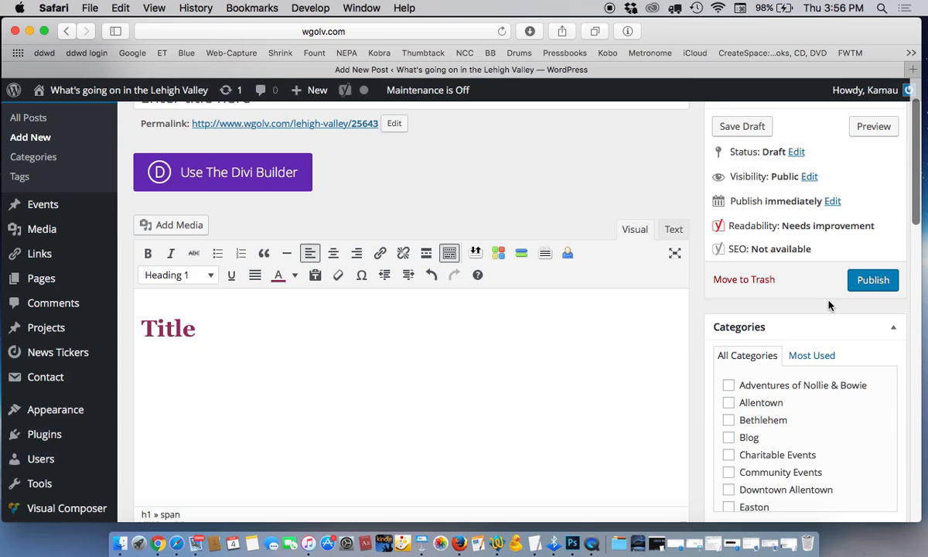
# - Tick the Allentown and Music checkboxes in the Categories box
pyautogui.scroll(-3)
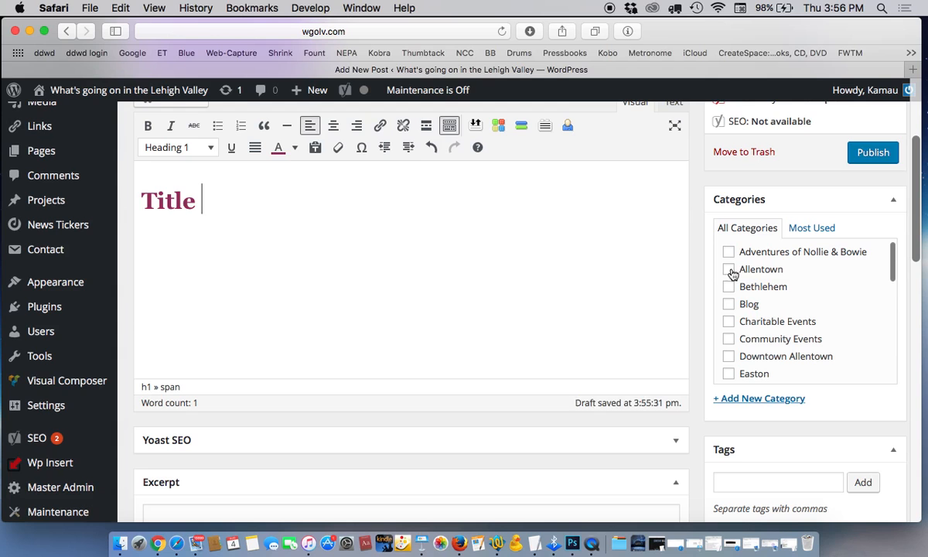
pyautogui.click(728, 268)
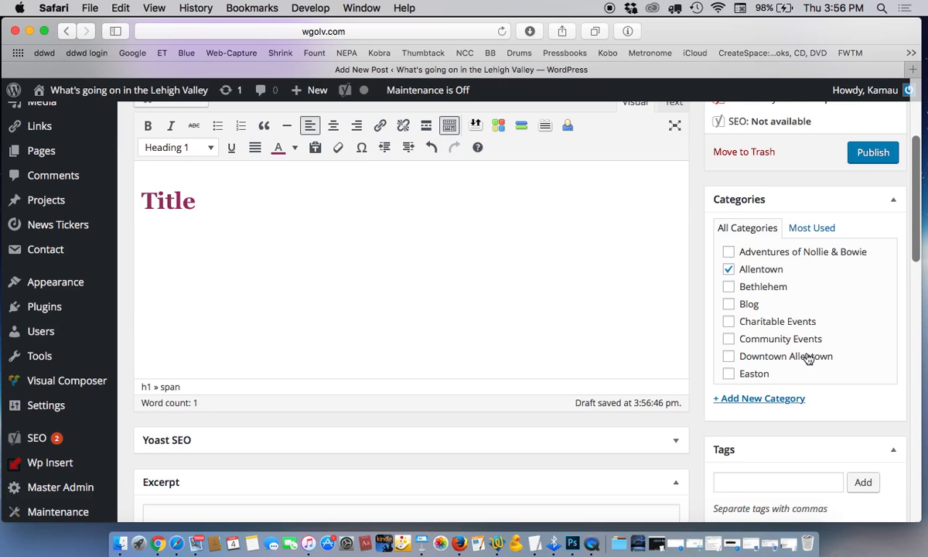
pyautogui.scroll(-3)
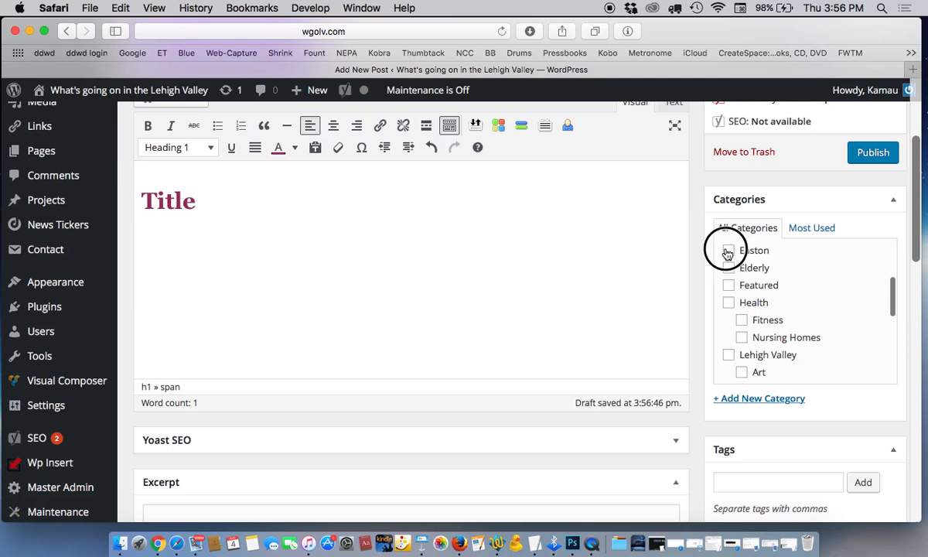
pyautogui.scroll(-3)
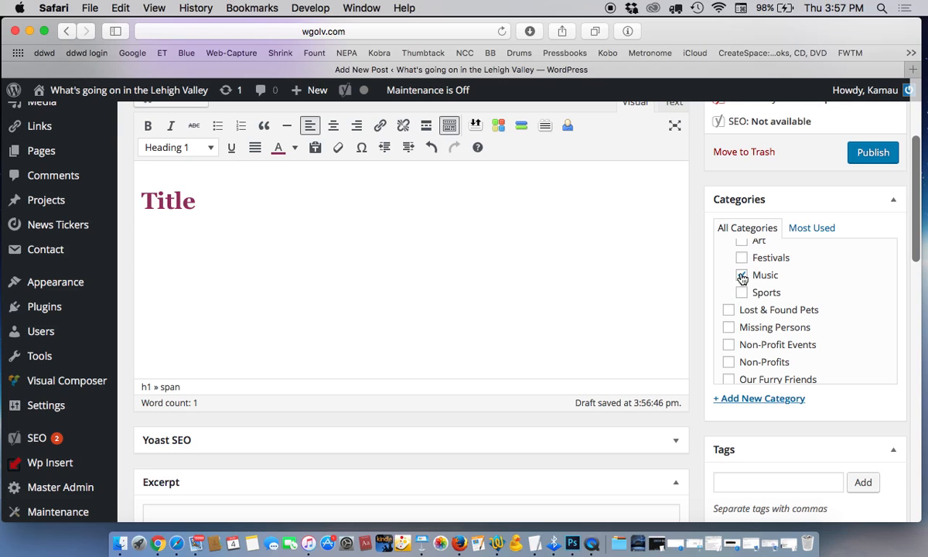
pyautogui.scroll(-3)
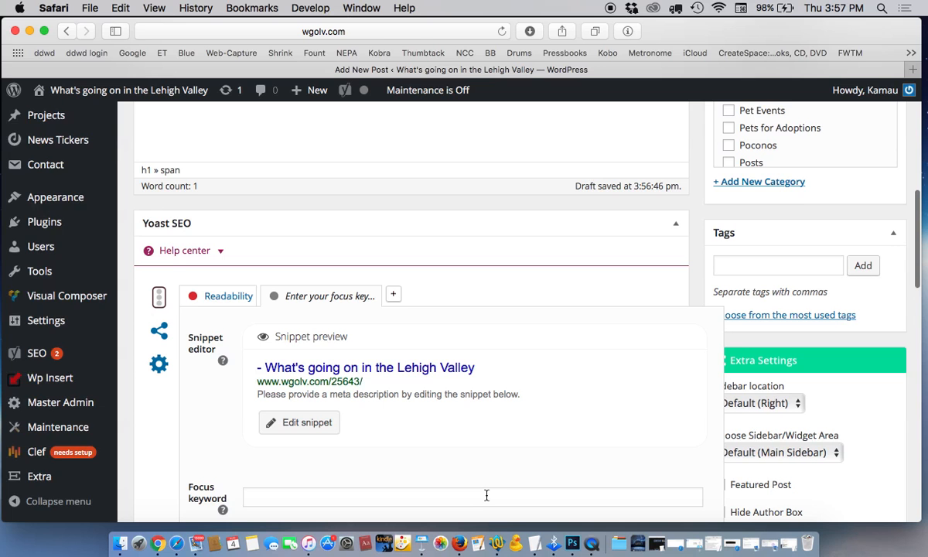
# - Add the tag 'slider' in the Tags box
pyautogui.scroll(-3)
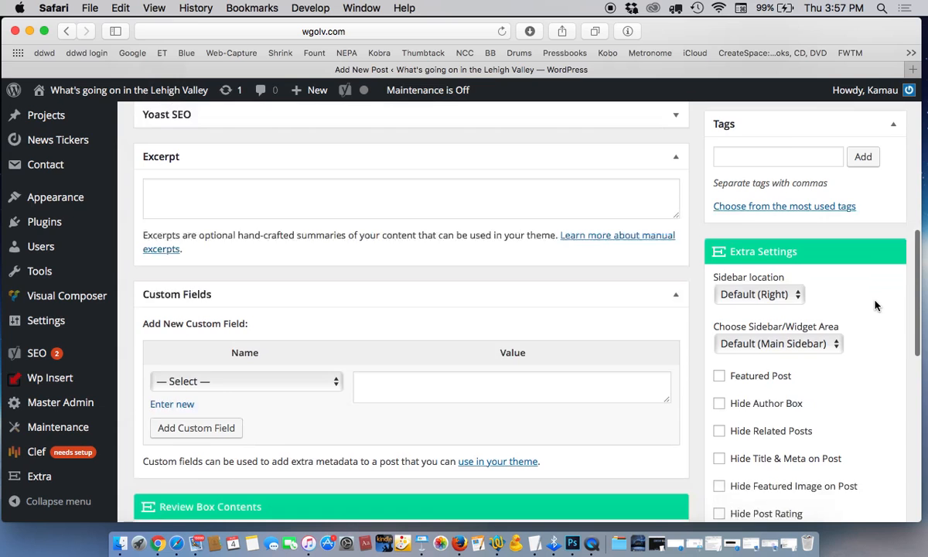
pyautogui.write('slider')
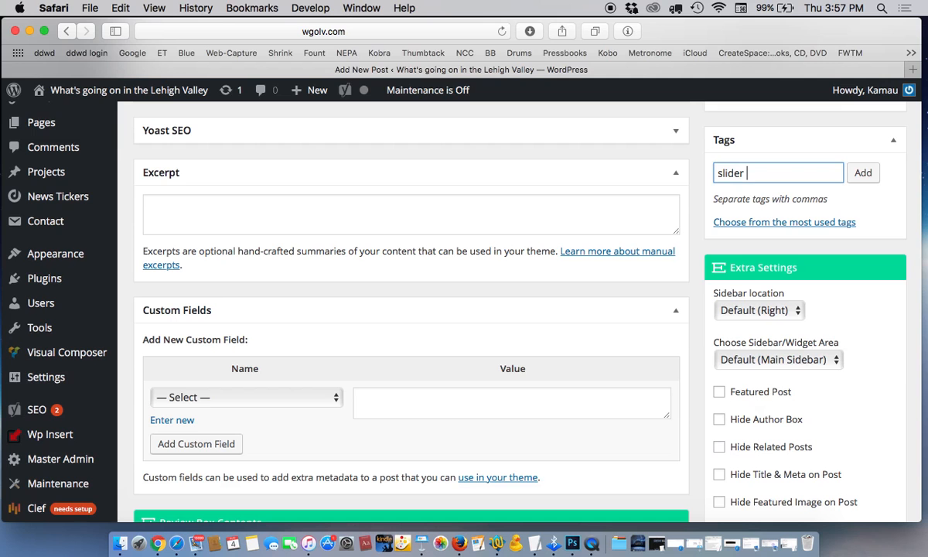
pyautogui.click(864, 173)
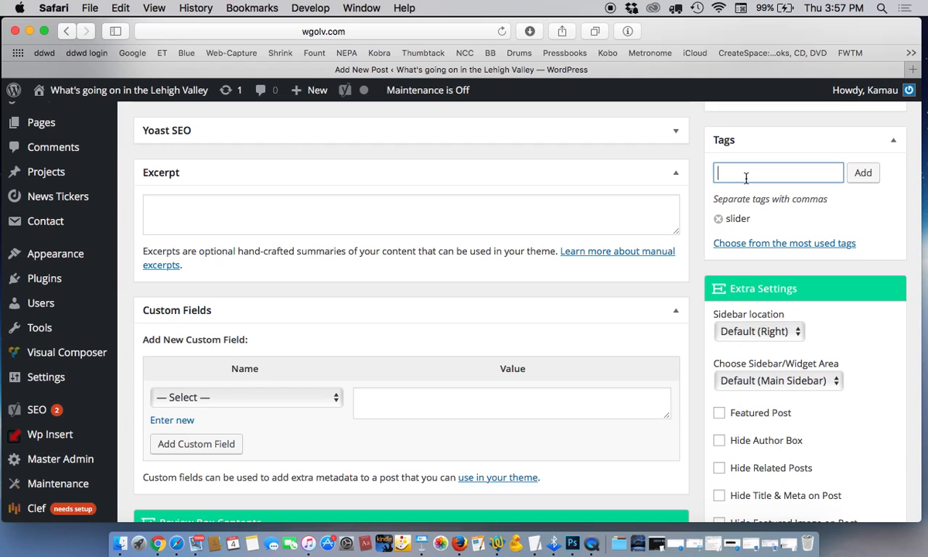
pyautogui.moveTo(717, 218)
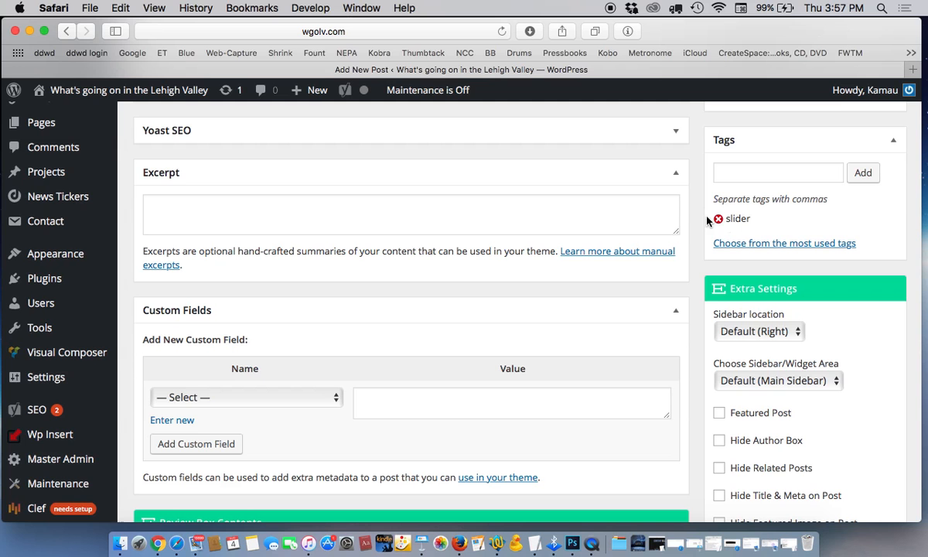
pyautogui.scroll(-3)
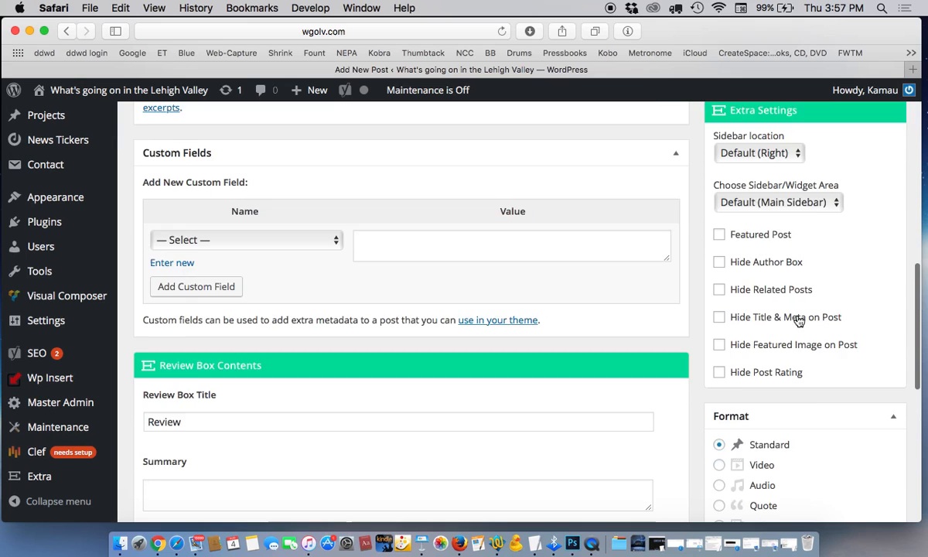
pyautogui.scroll(-3)
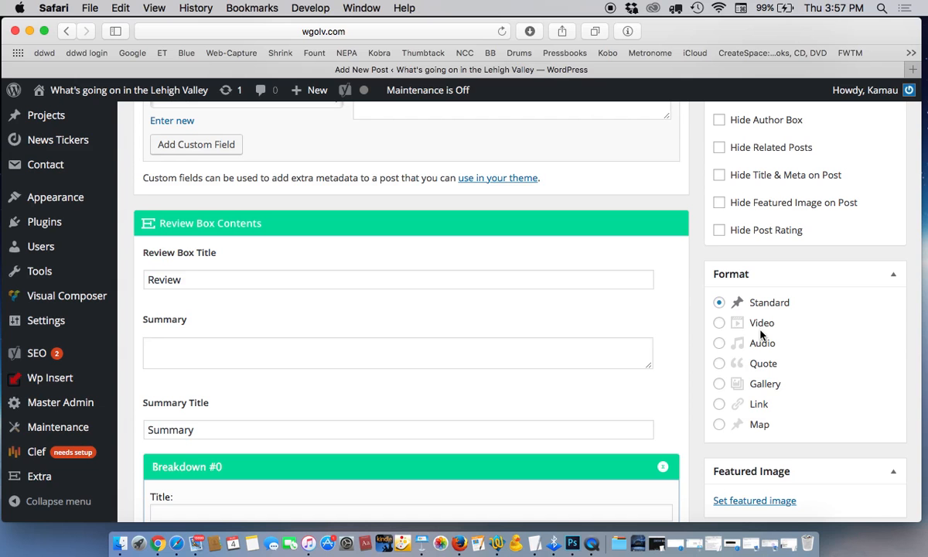
pyautogui.scroll(-3)
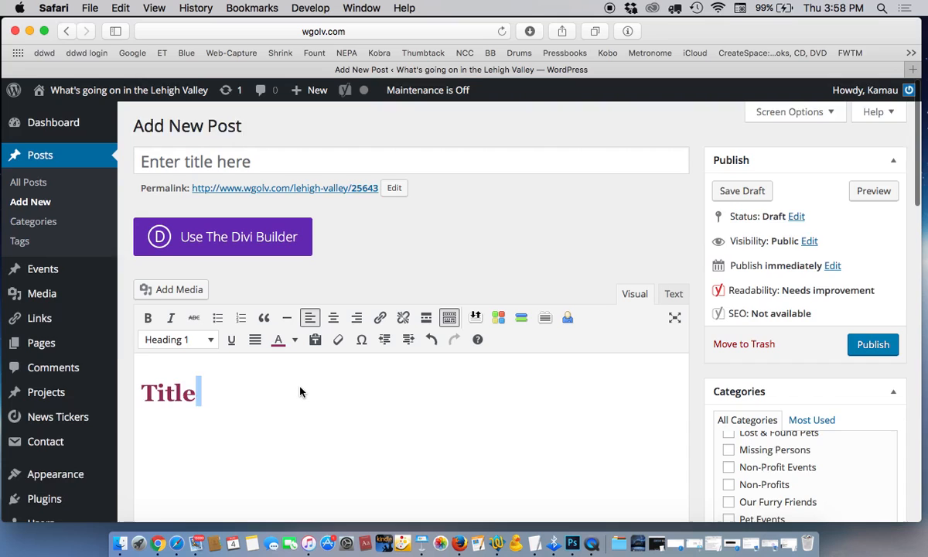
pyautogui.scroll(-3)
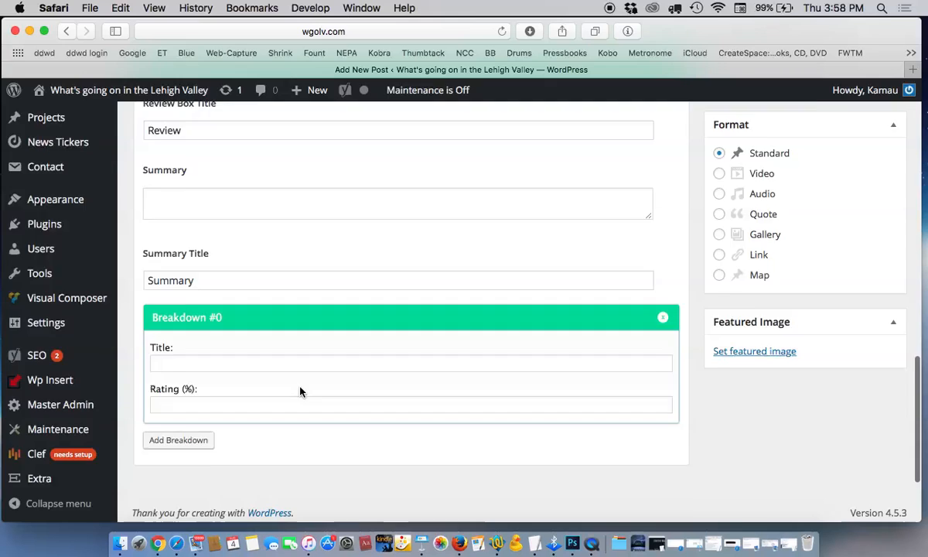